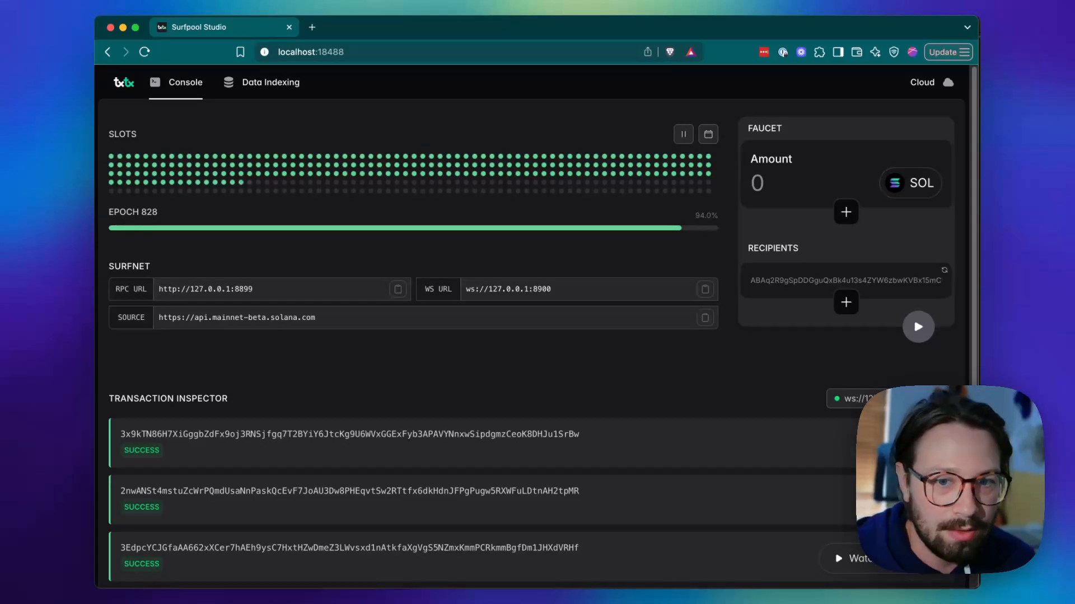
mouse_move(211, 208)
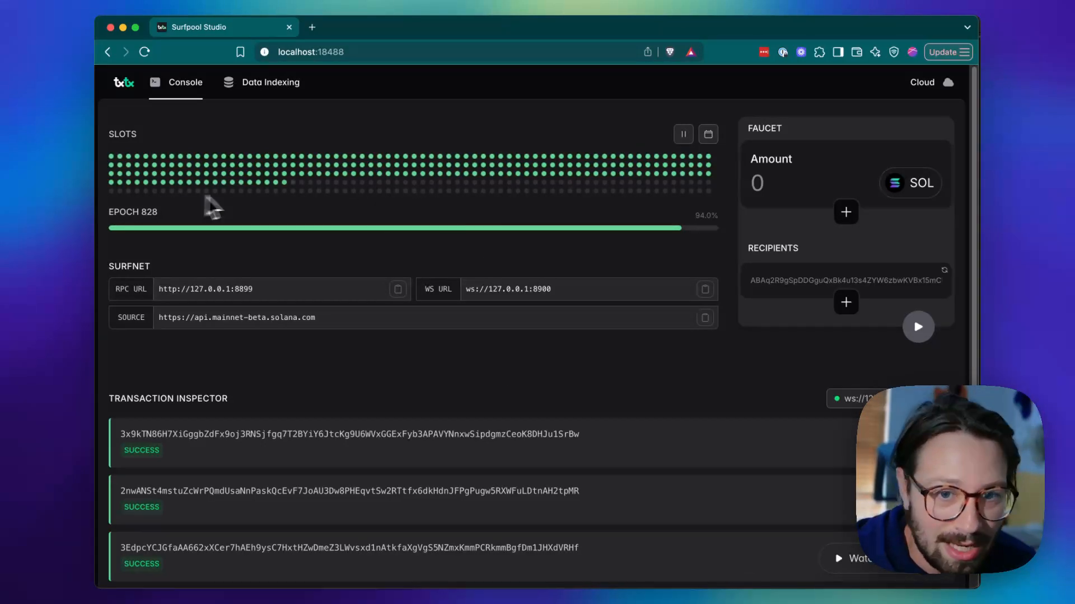
mouse_move(359, 229)
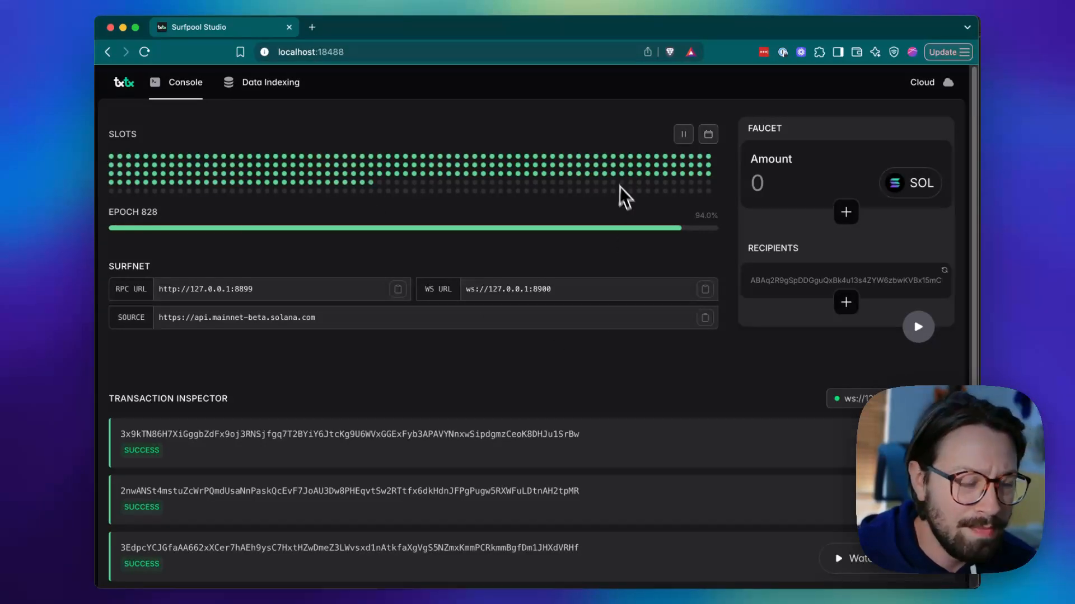
Pause slot production on the surfnet, then resume it.
click(682, 133)
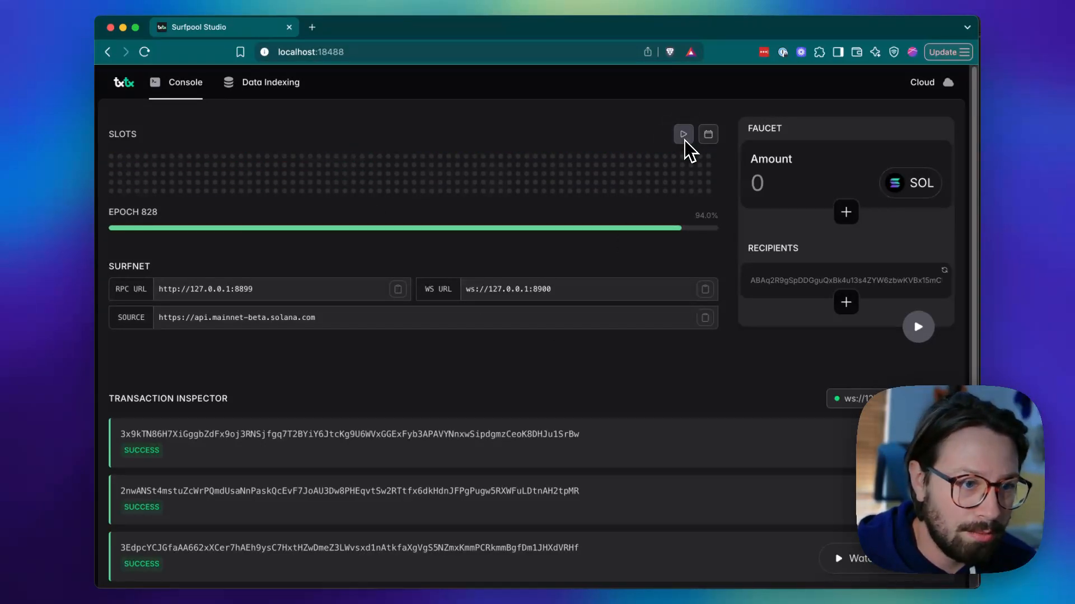
mouse_move(685, 188)
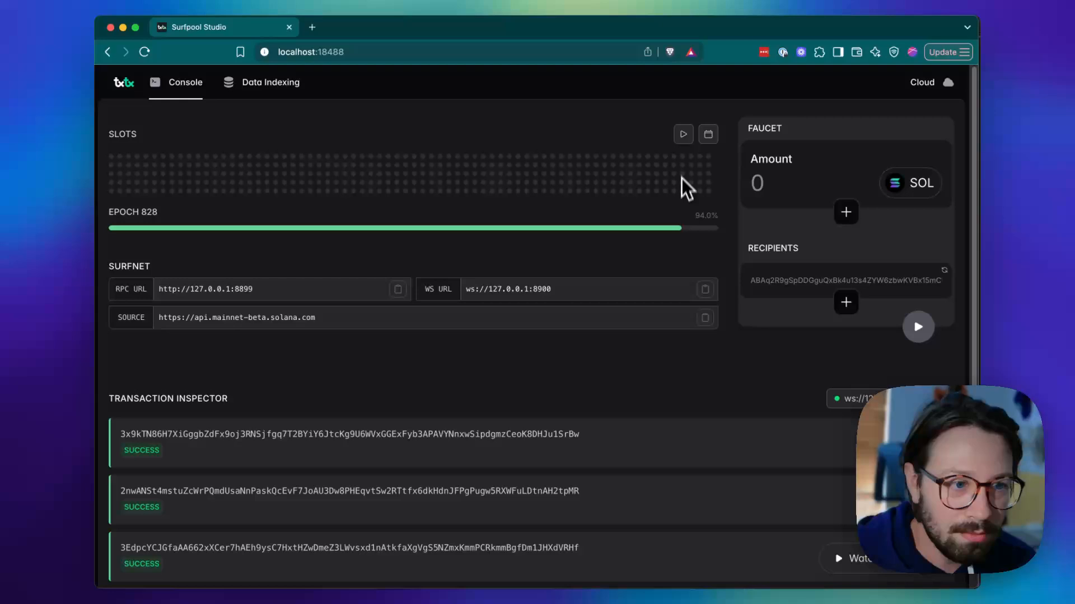
click(683, 133)
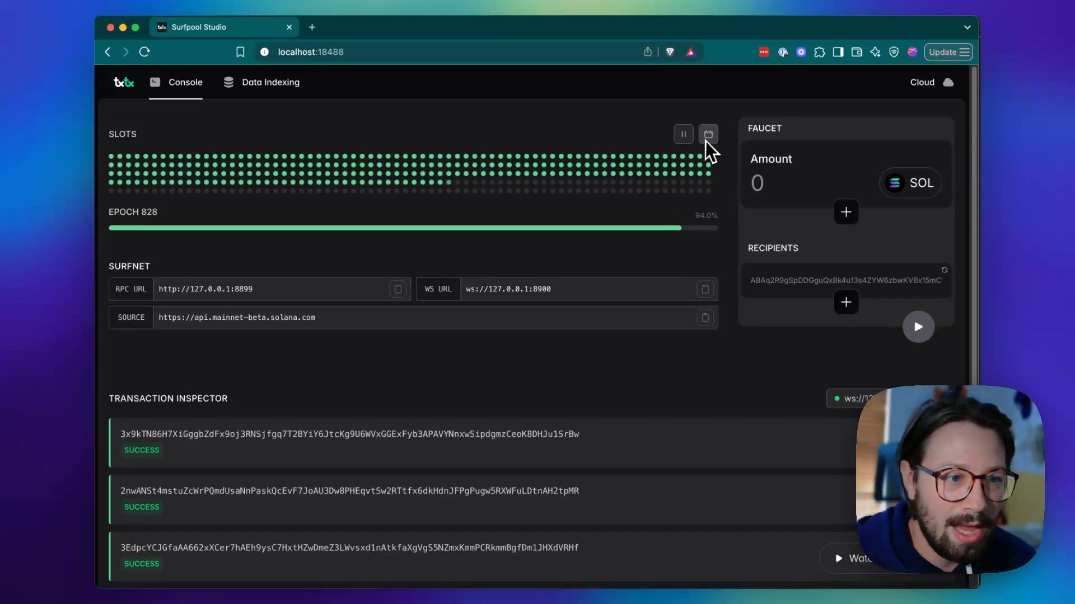
Jump the network 7 days ahead by date, moving from epoch 828 to epoch 830.
click(707, 133)
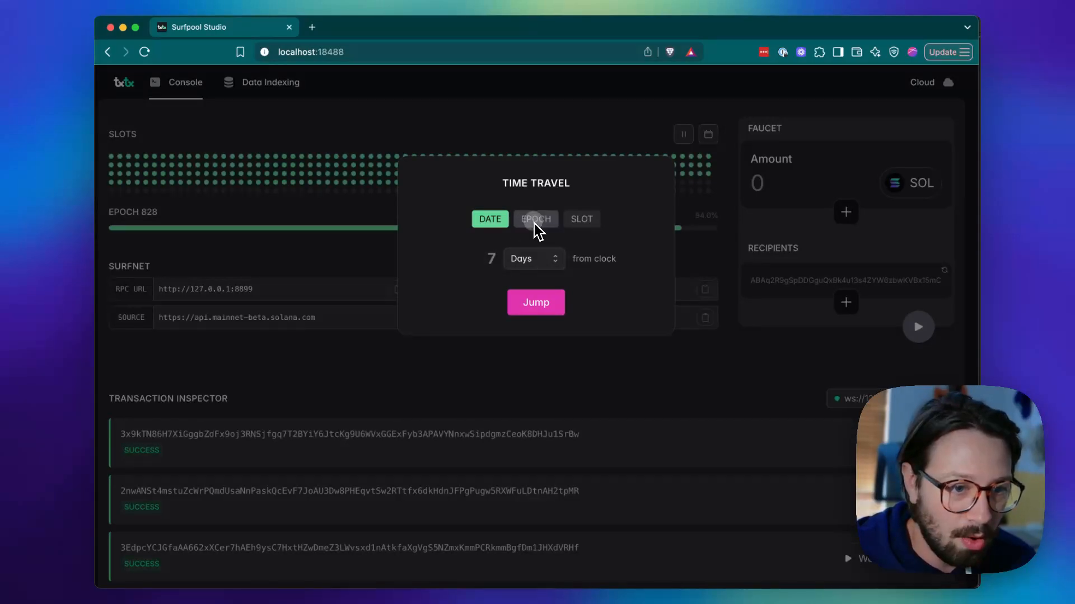
click(581, 218)
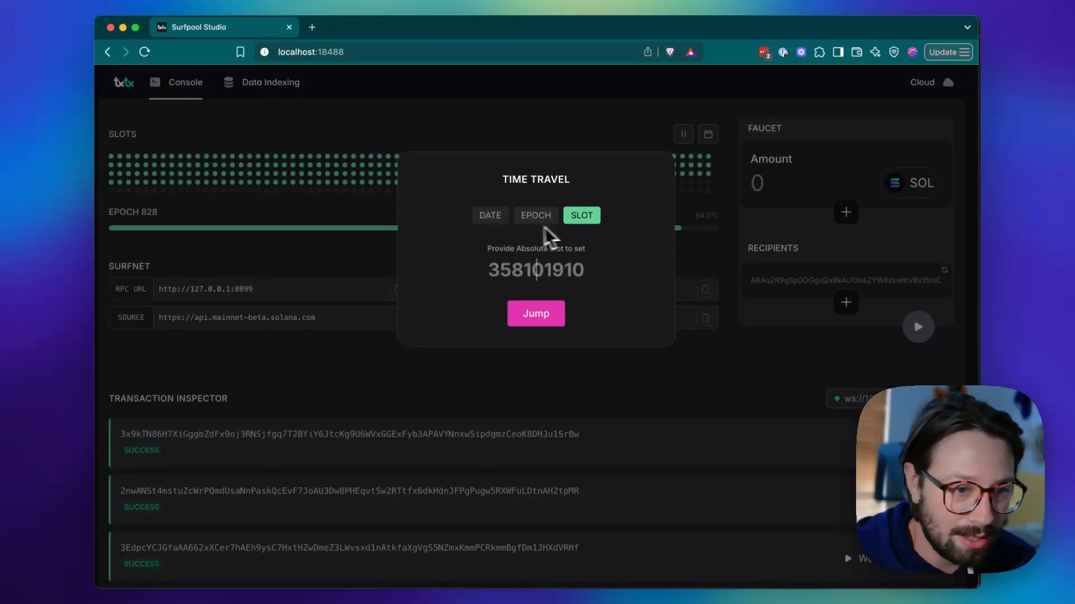
click(490, 215)
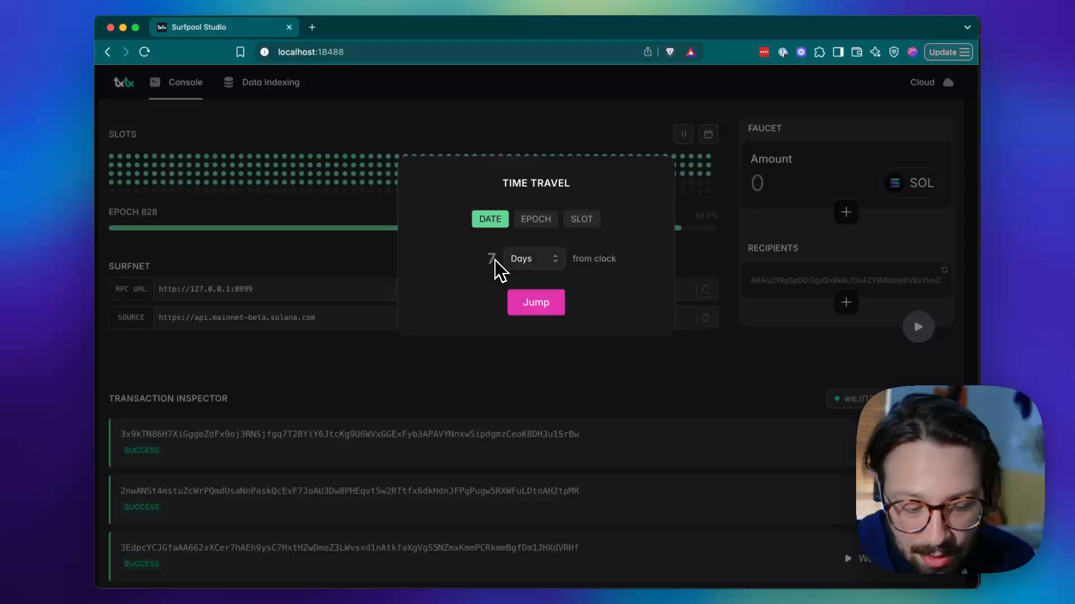
click(535, 302)
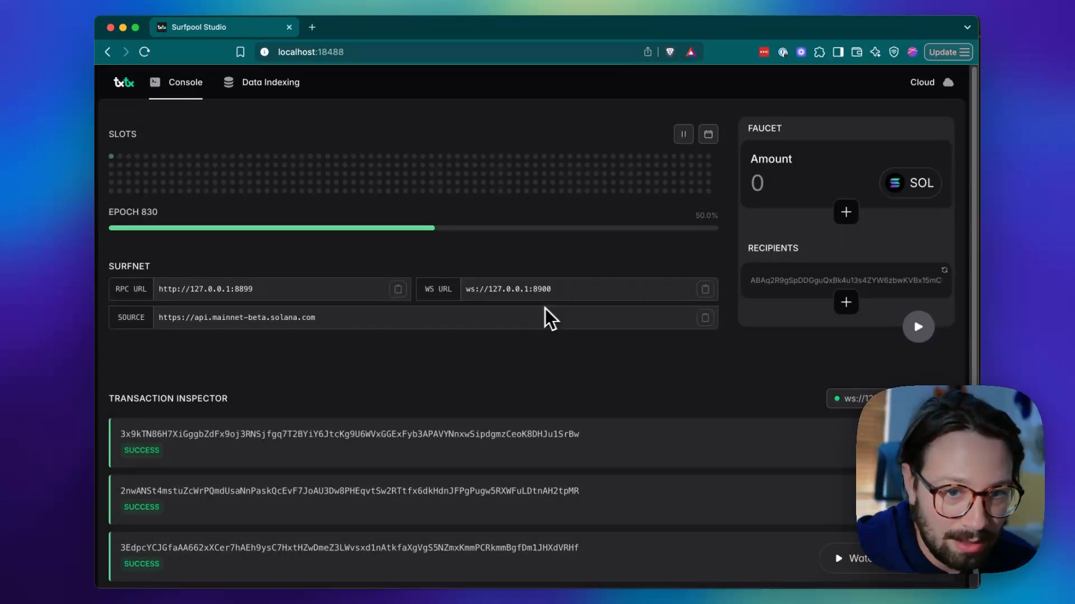
mouse_move(465, 209)
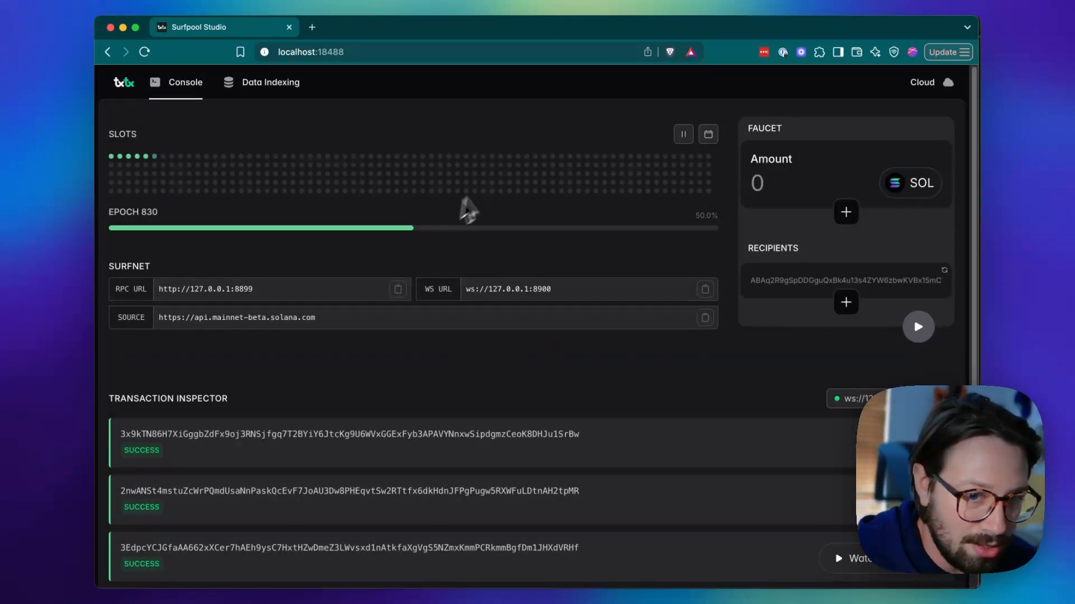
mouse_move(531, 223)
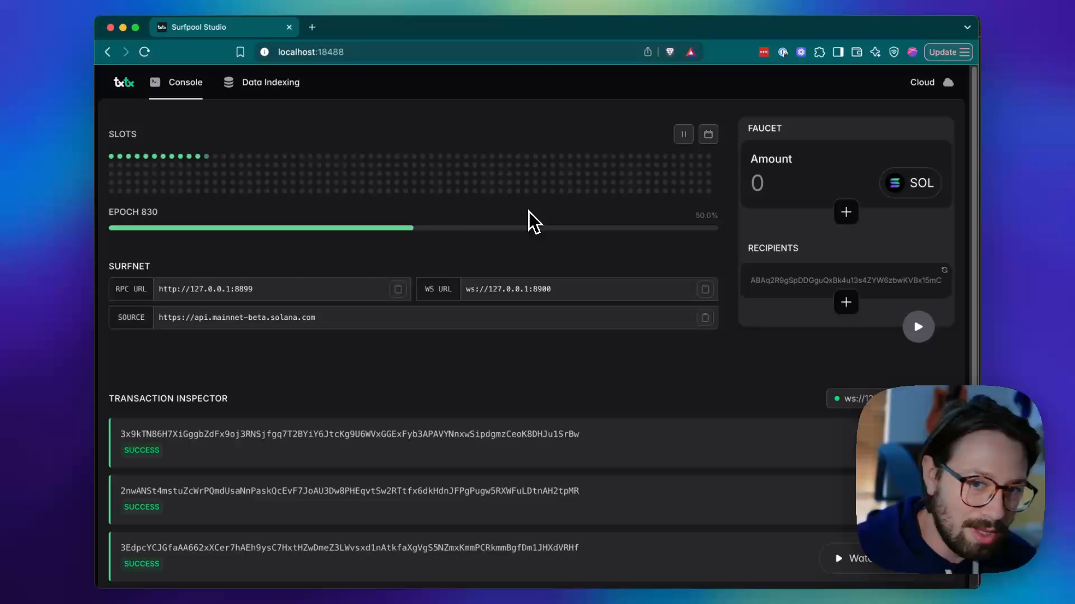
mouse_move(562, 301)
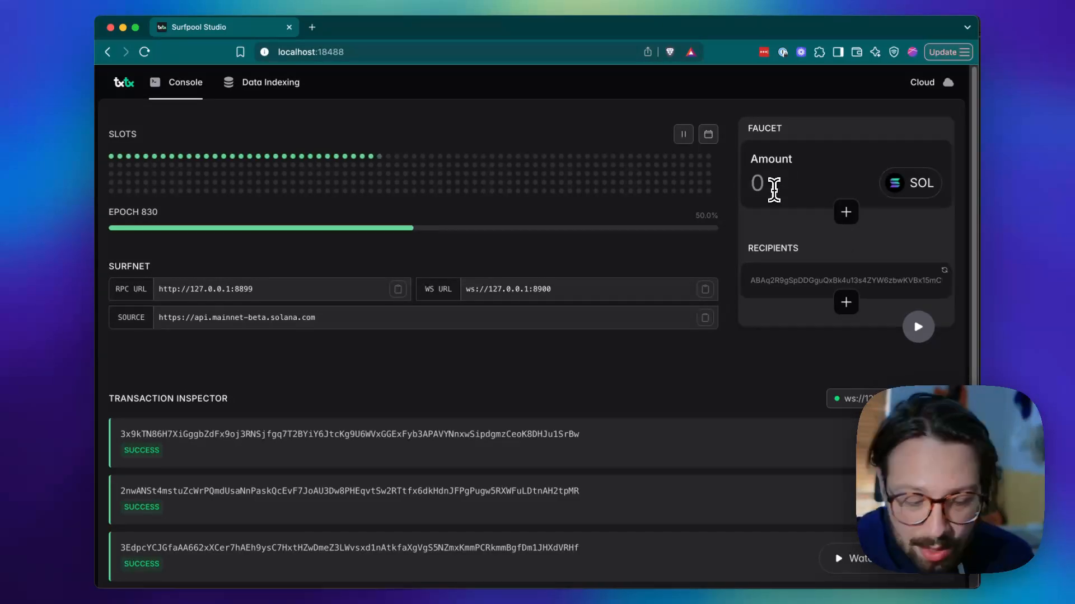
Airdrop 100 SOL and 1,000 USDC from the faucet to two recipient addresses.
text(100)
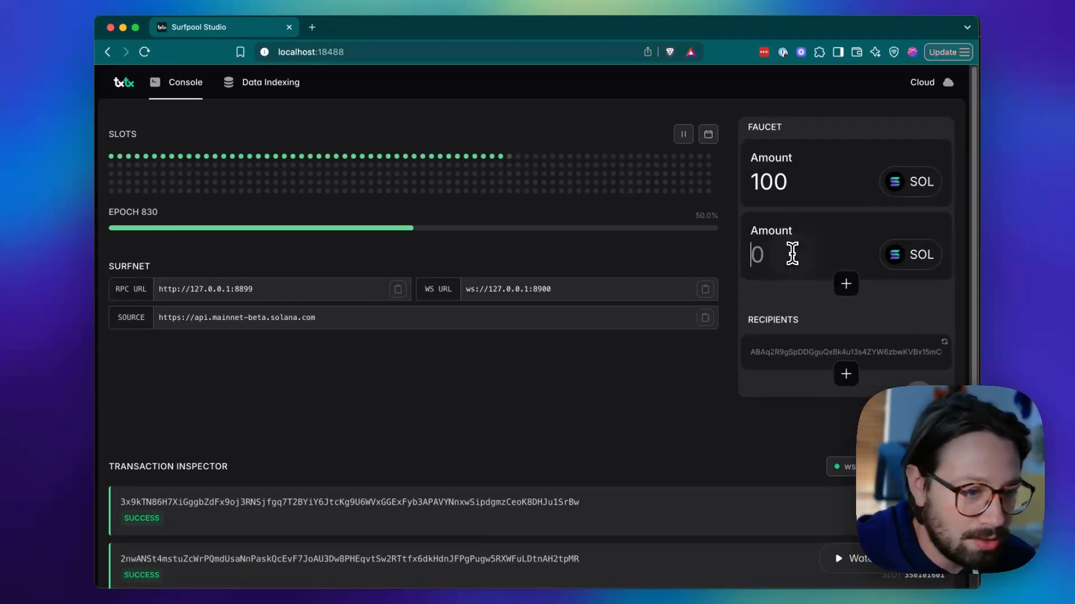
click(921, 254)
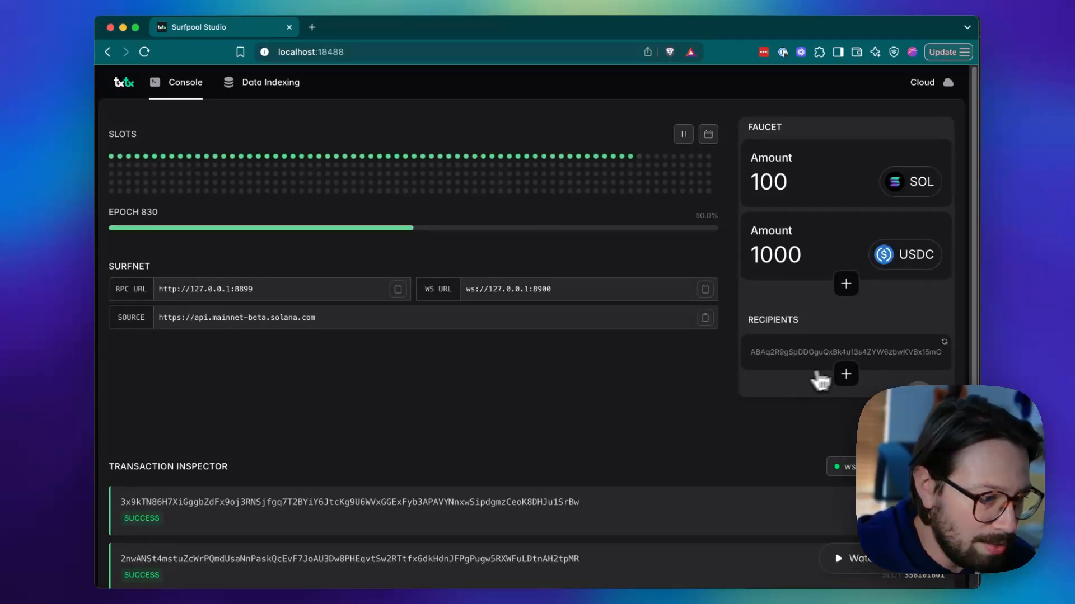
click(943, 341)
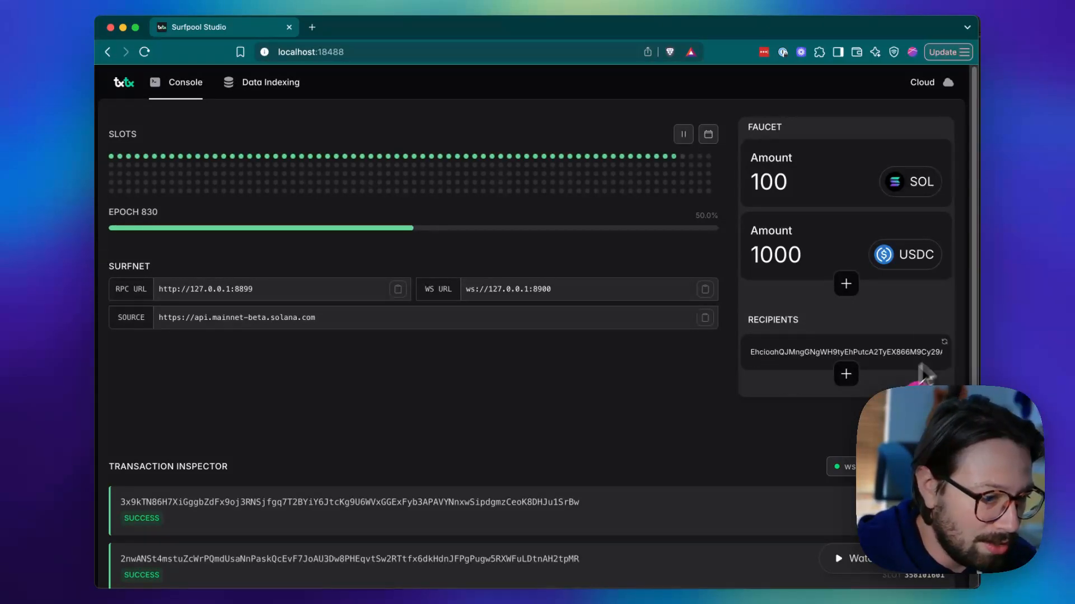
click(845, 375)
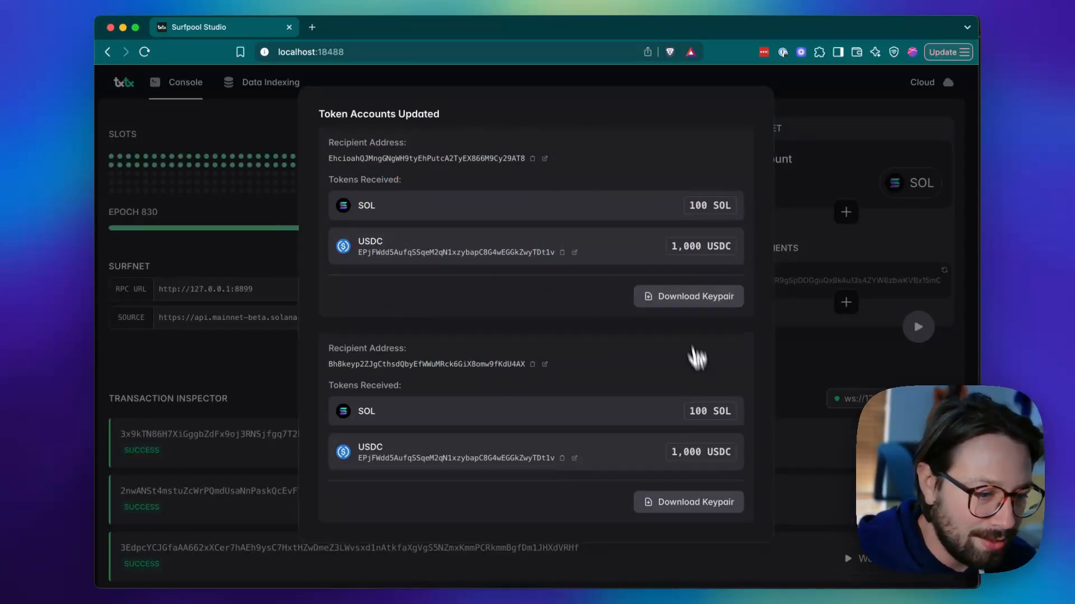
mouse_move(628, 401)
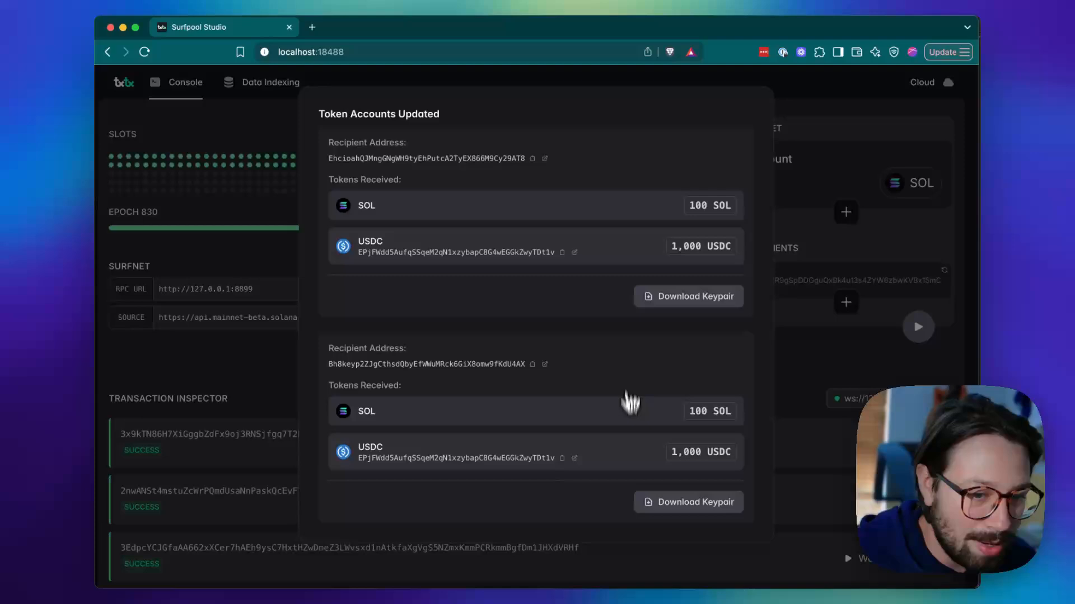
mouse_move(261, 381)
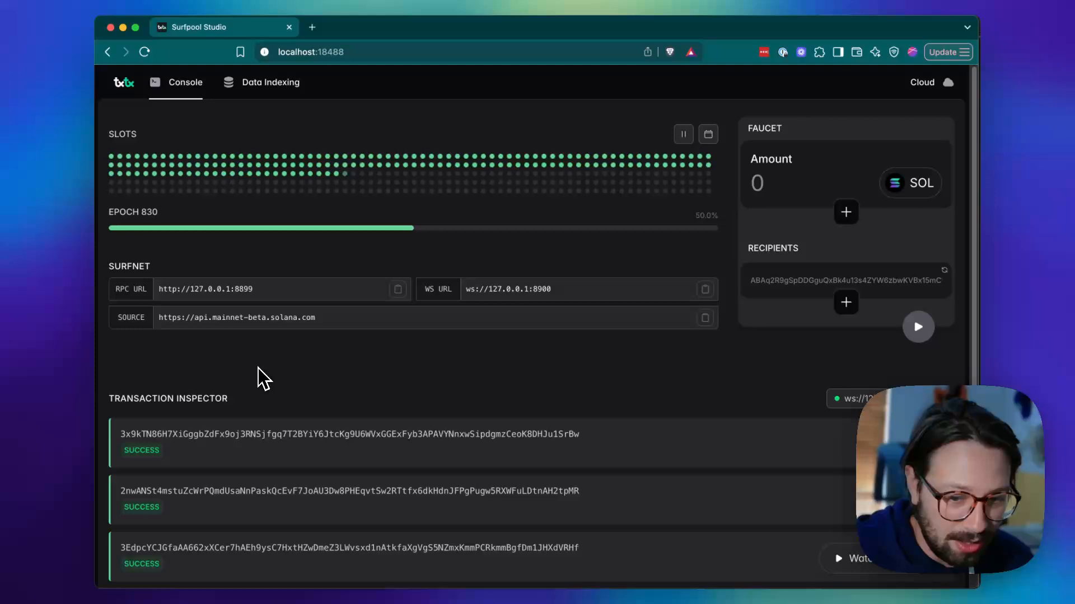
Bring the Transaction Inspector's list of successful transactions into view.
scroll(down, 3)
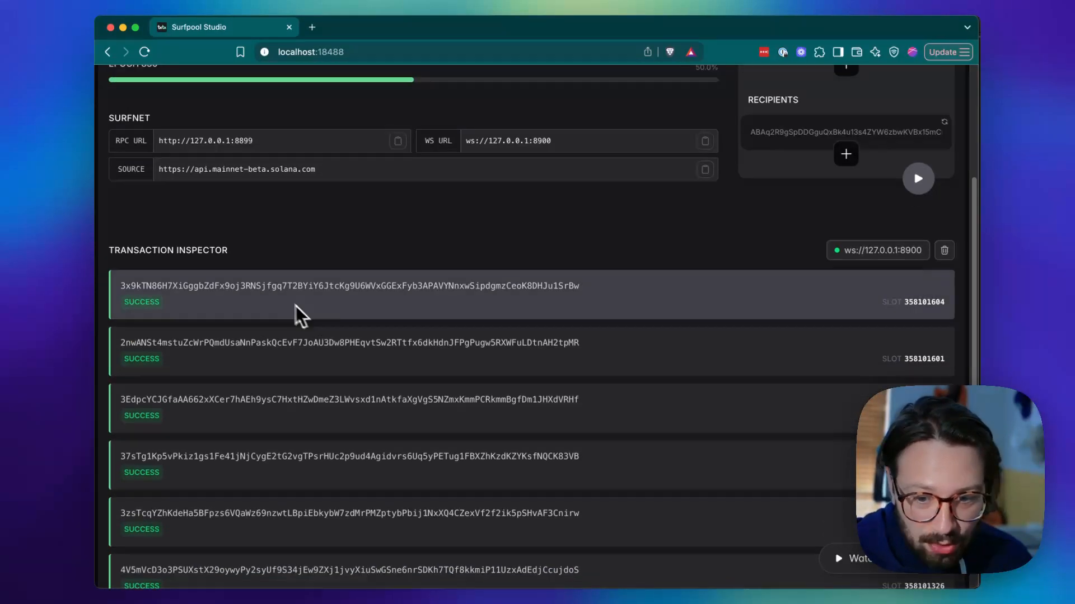
mouse_move(239, 472)
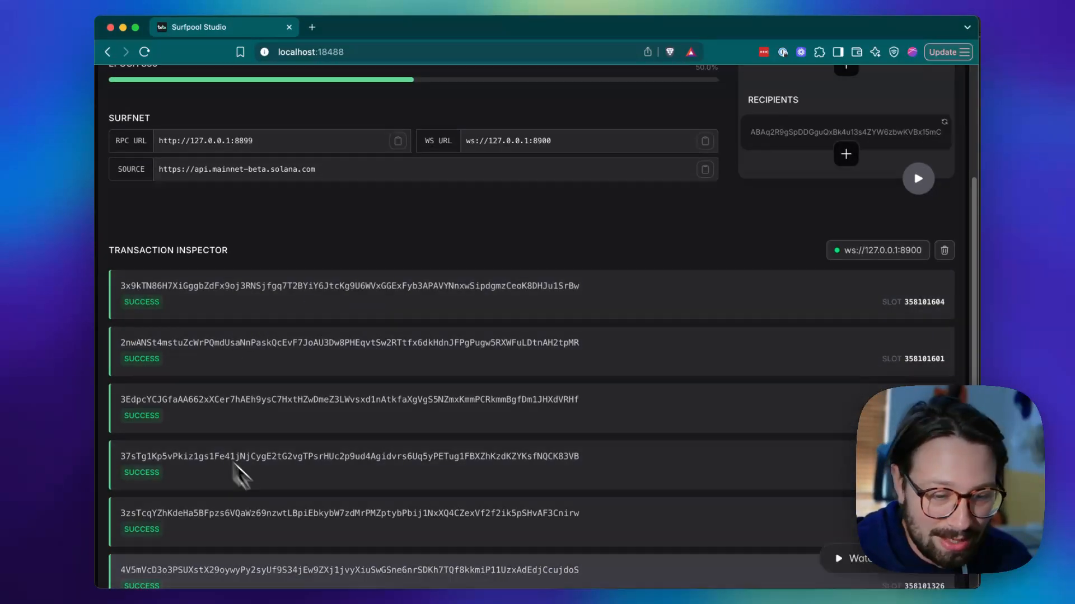
mouse_move(298, 488)
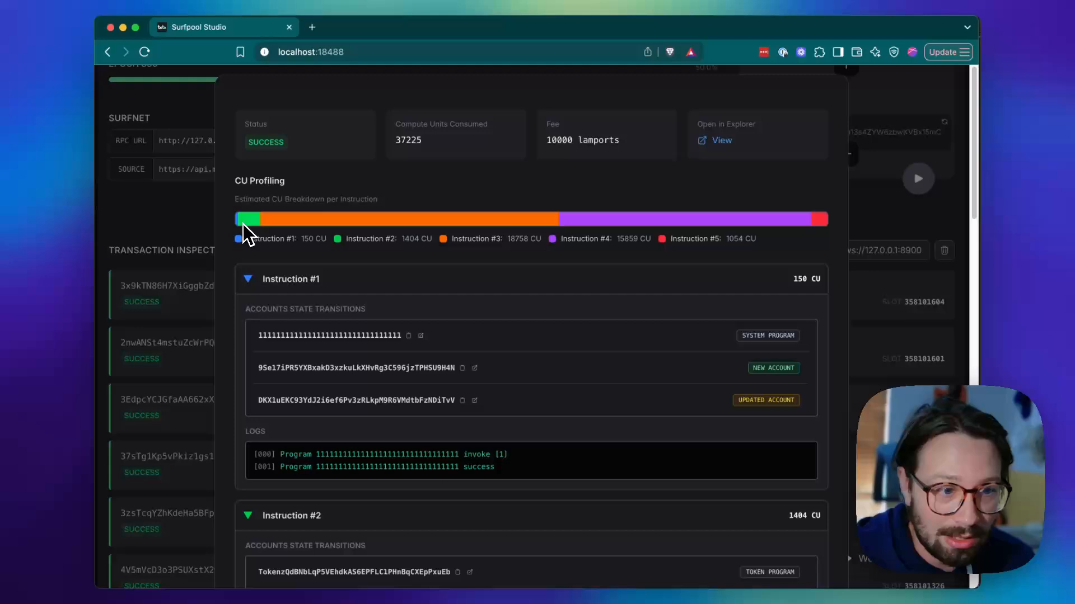
mouse_move(336, 240)
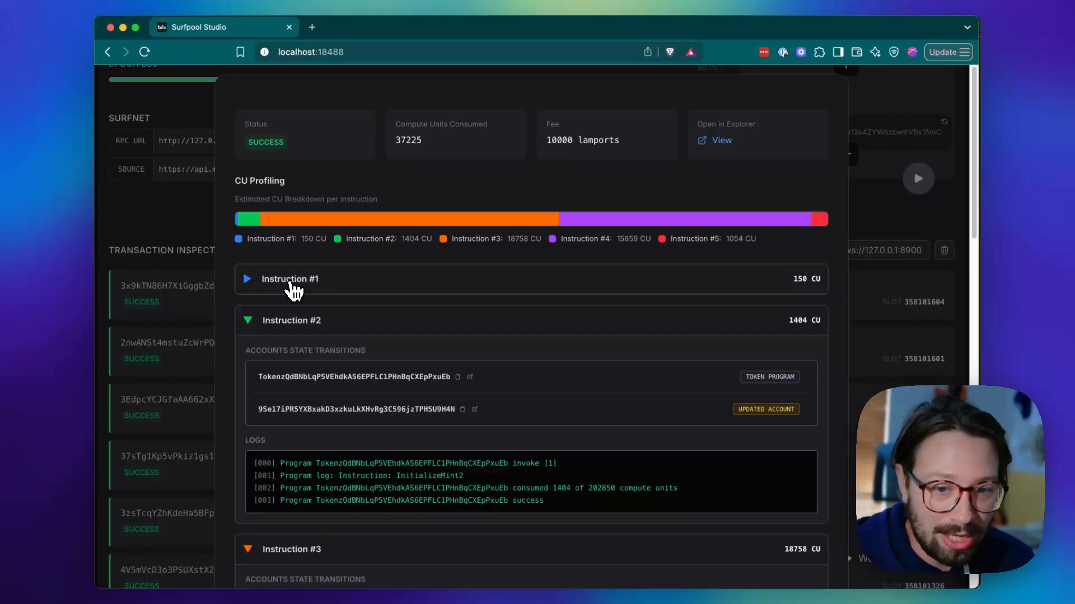
Collapse the earlier instructions so Instruction #5's account transitions and logs stay visible.
click(291, 320)
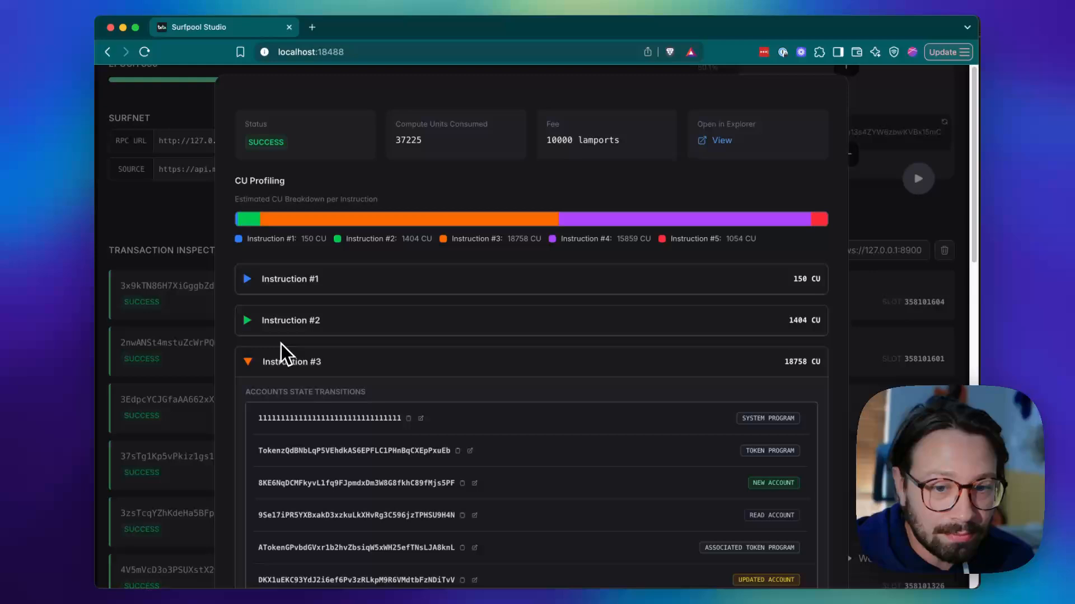
click(290, 279)
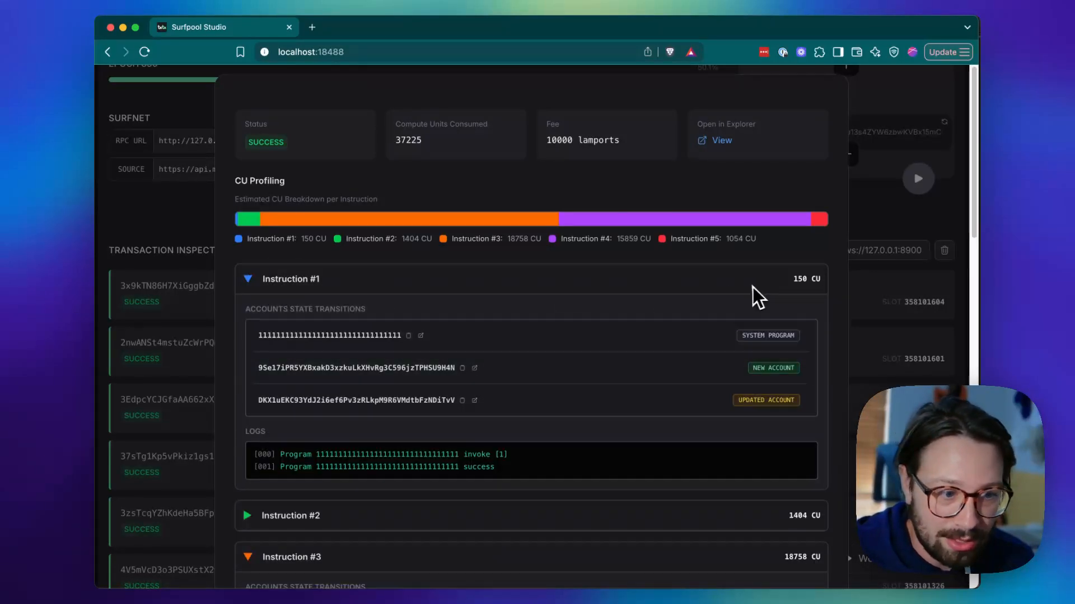
mouse_move(605, 396)
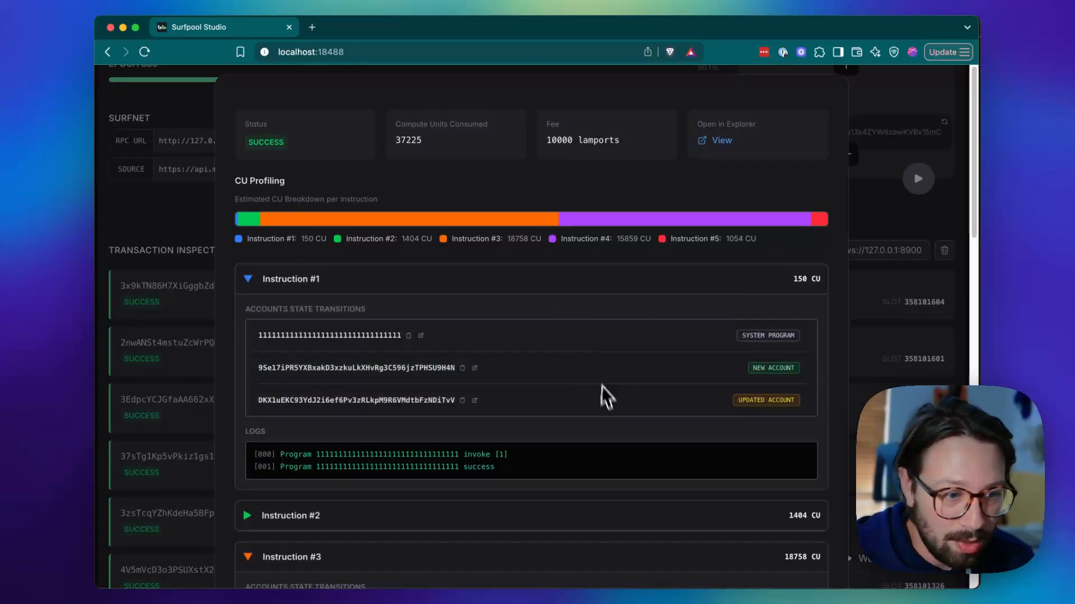
mouse_move(380, 387)
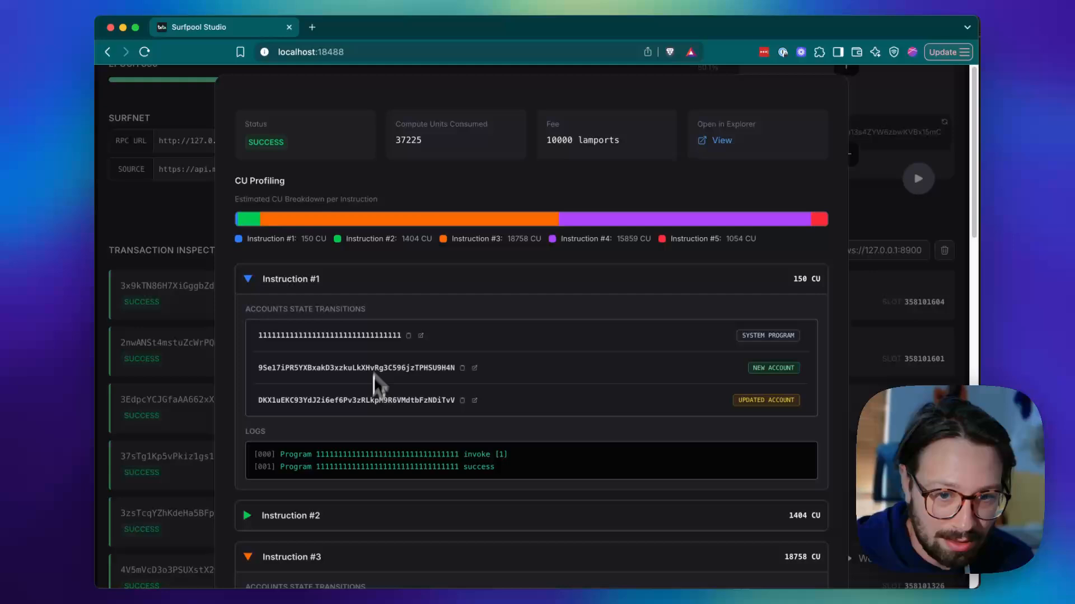
click(354, 401)
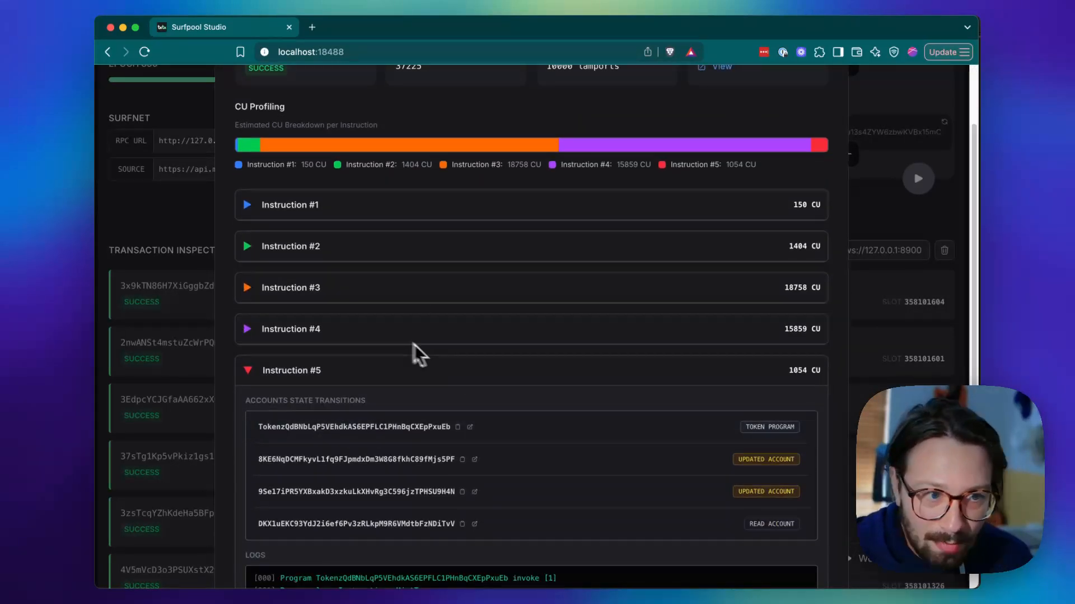
mouse_move(658, 504)
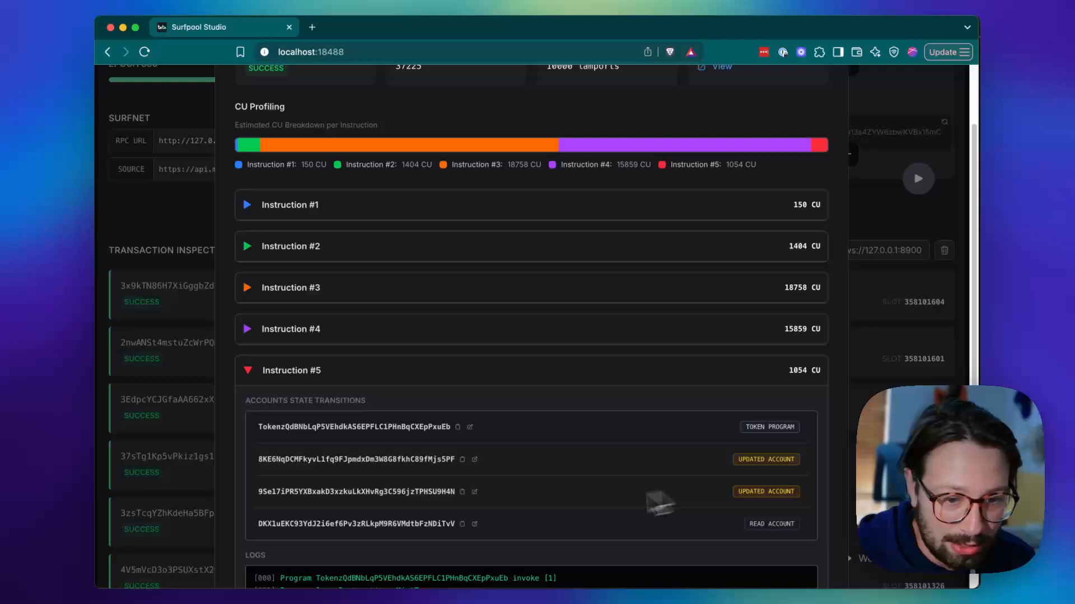
Inspect the updated token and mint accounts' JSON diff, highlighting the changed uiAmount and type values.
scroll(down, 3)
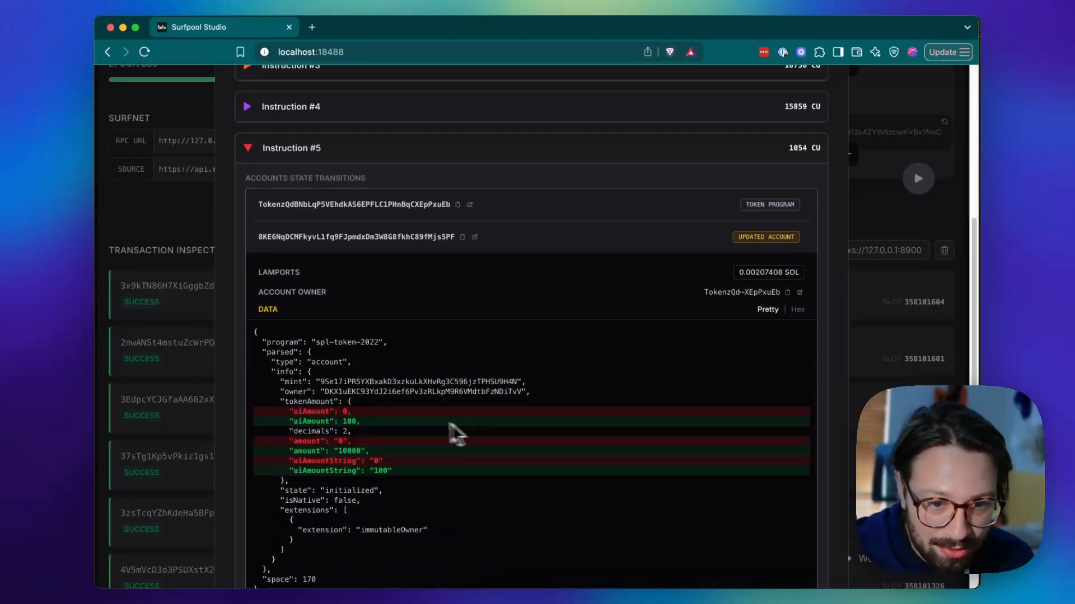
scroll(down, 3)
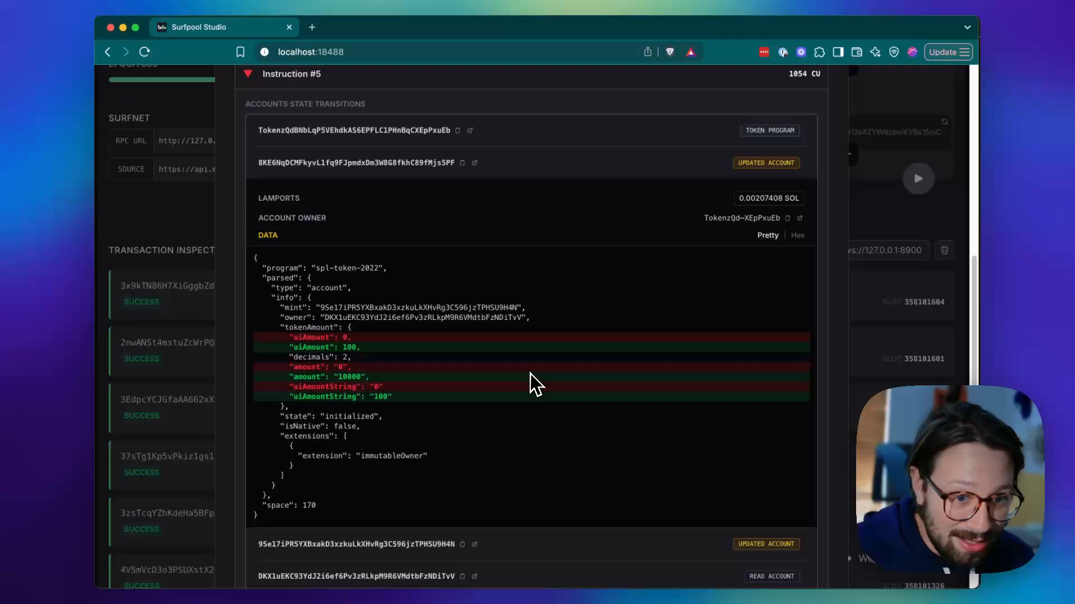
mouse_move(542, 390)
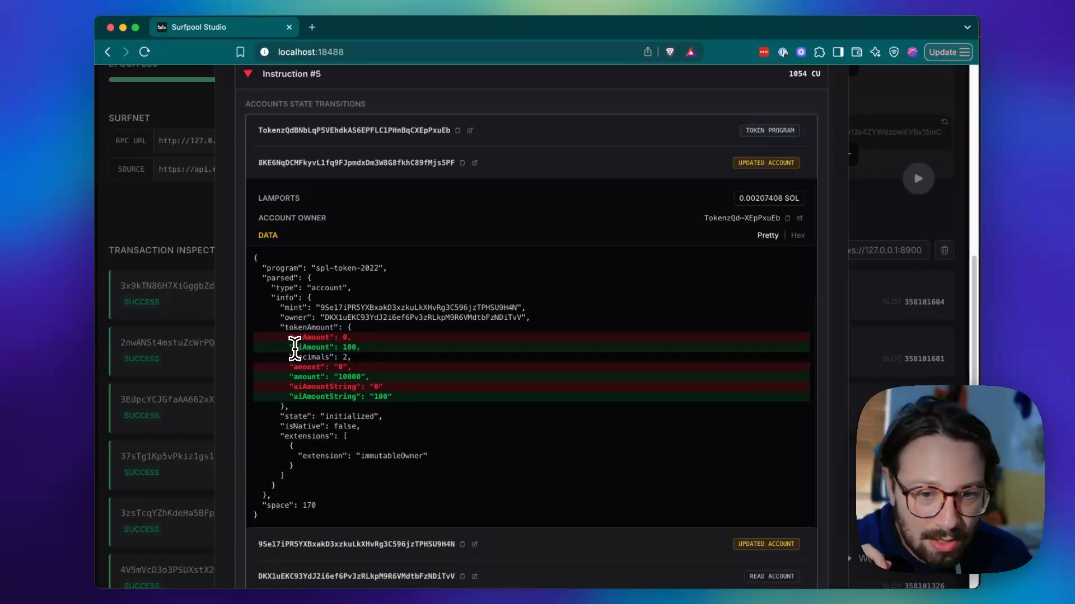
double_click(326, 347)
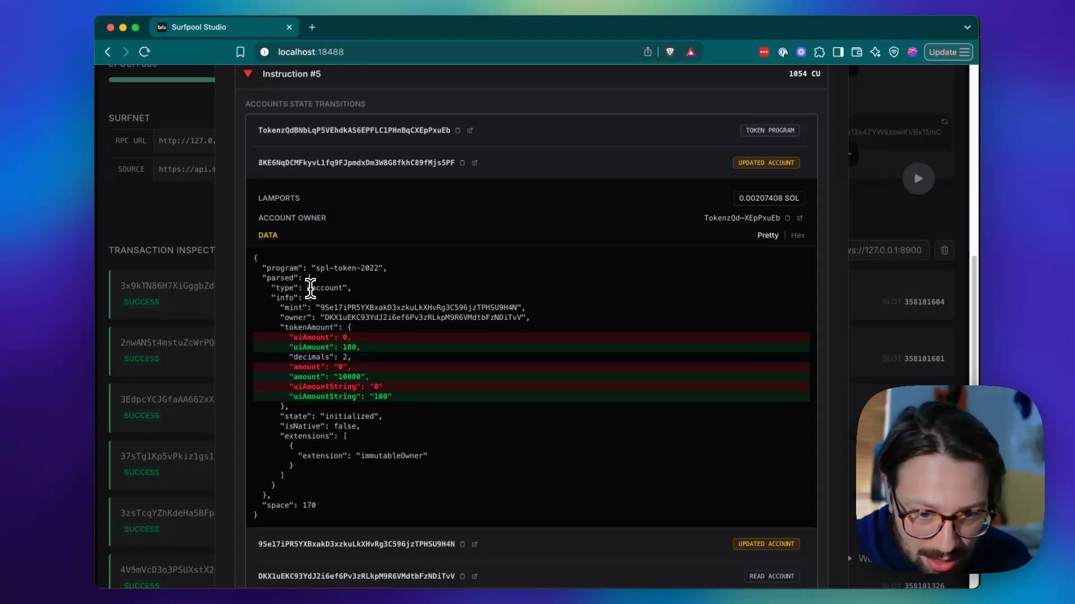
double_click(326, 288)
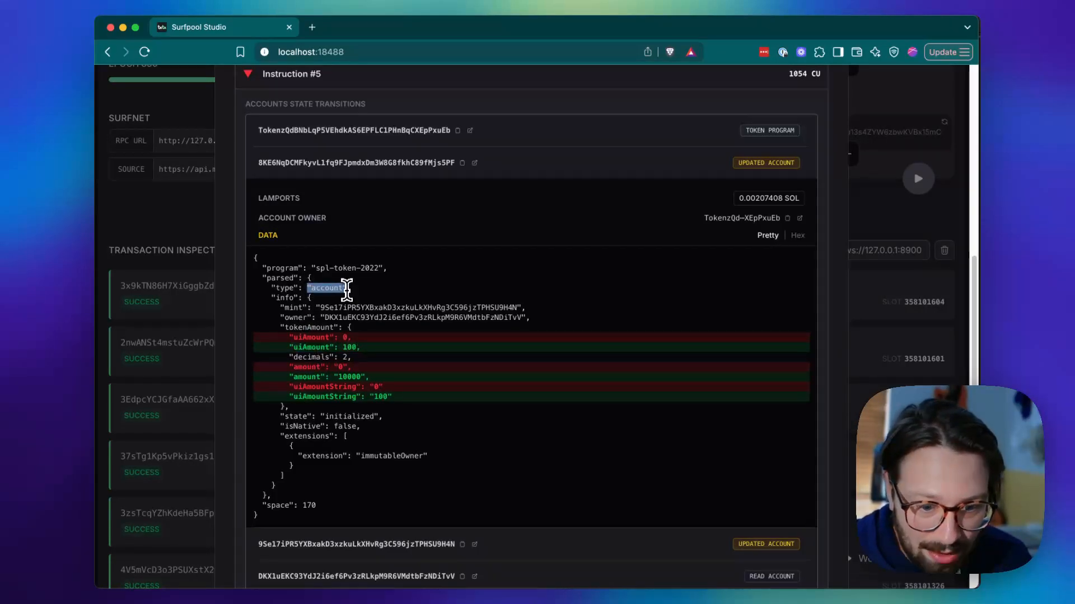
scroll(down, 3)
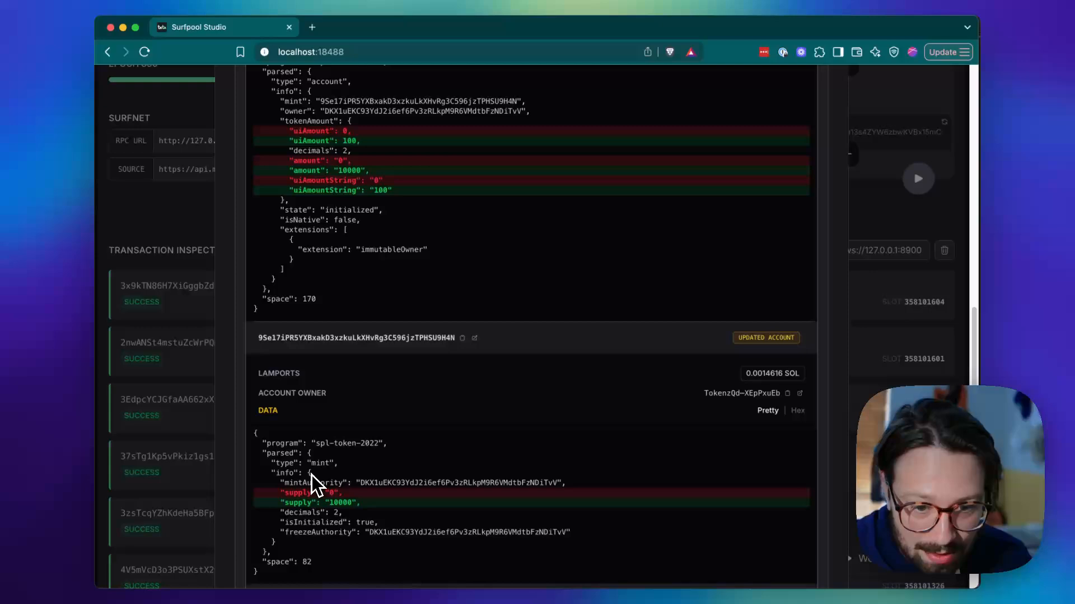
mouse_move(352, 503)
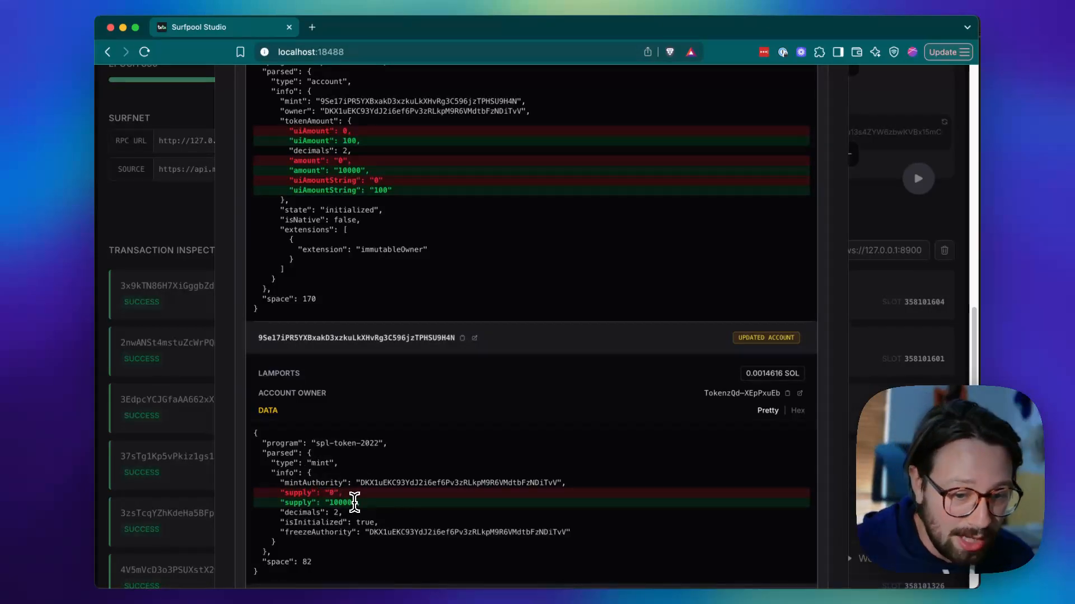
mouse_move(423, 514)
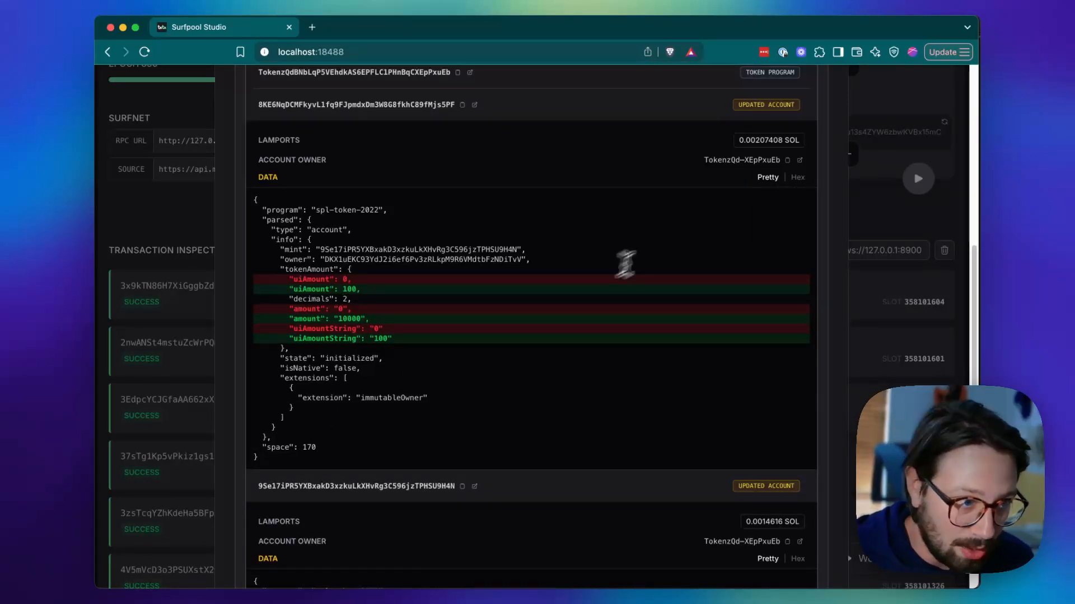
View the token account data as hex bytes, then close the transaction details.
click(797, 177)
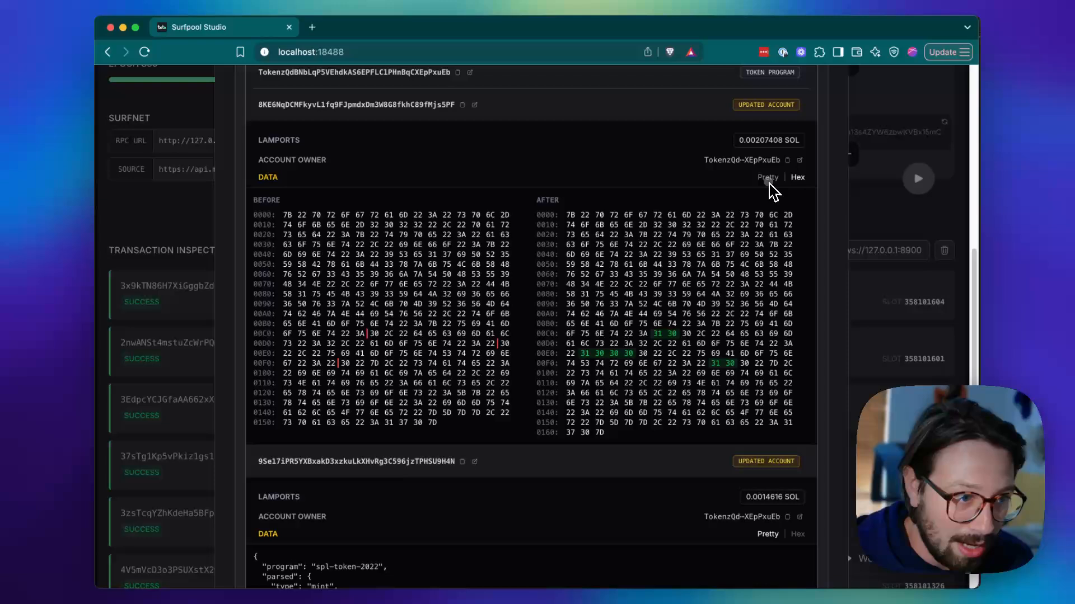
click(767, 177)
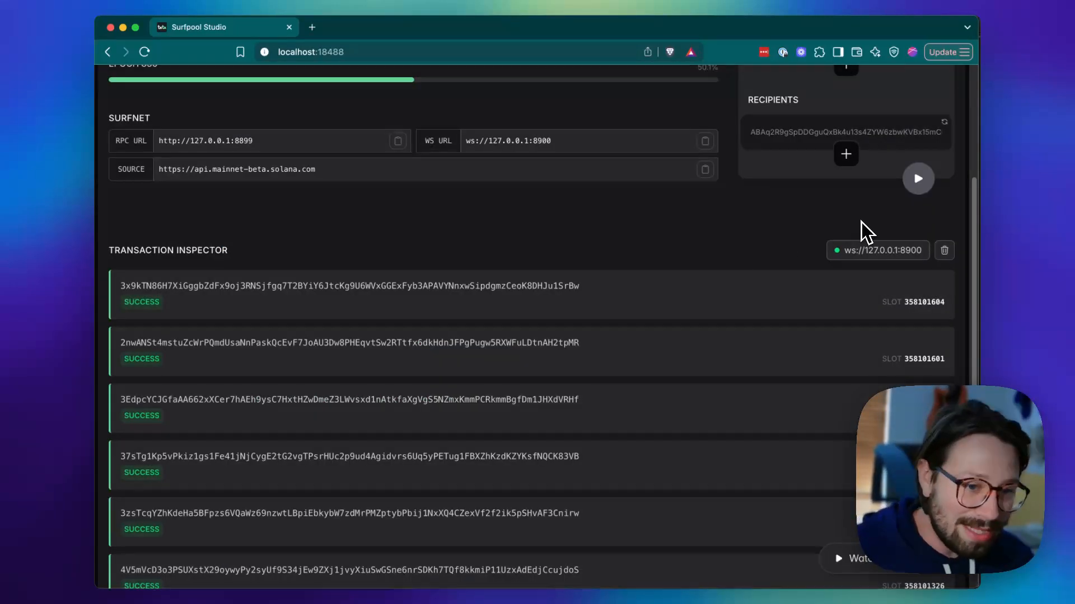
mouse_move(863, 246)
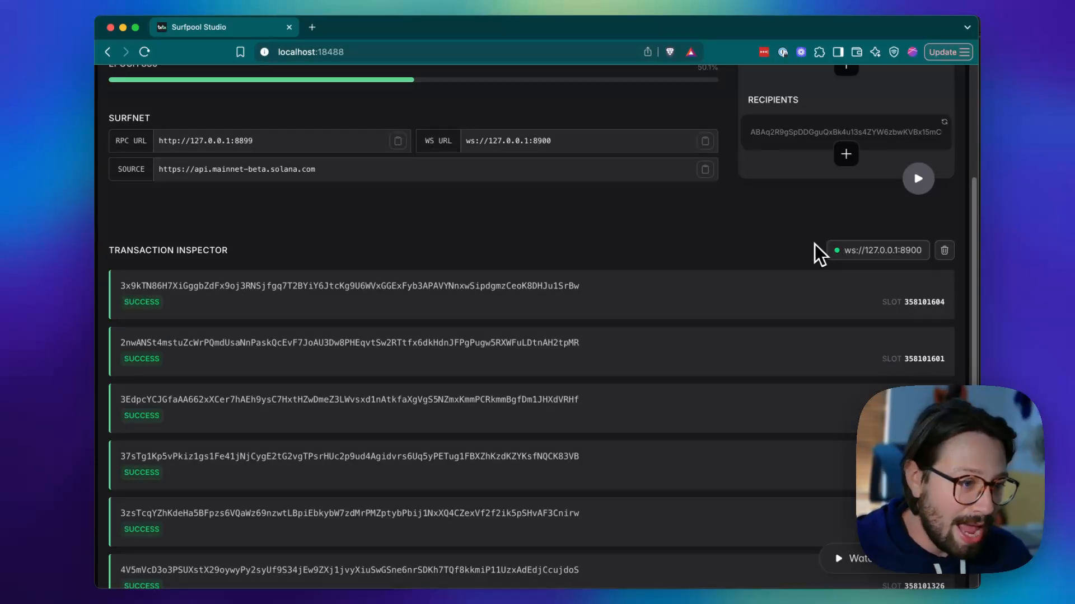
mouse_move(784, 284)
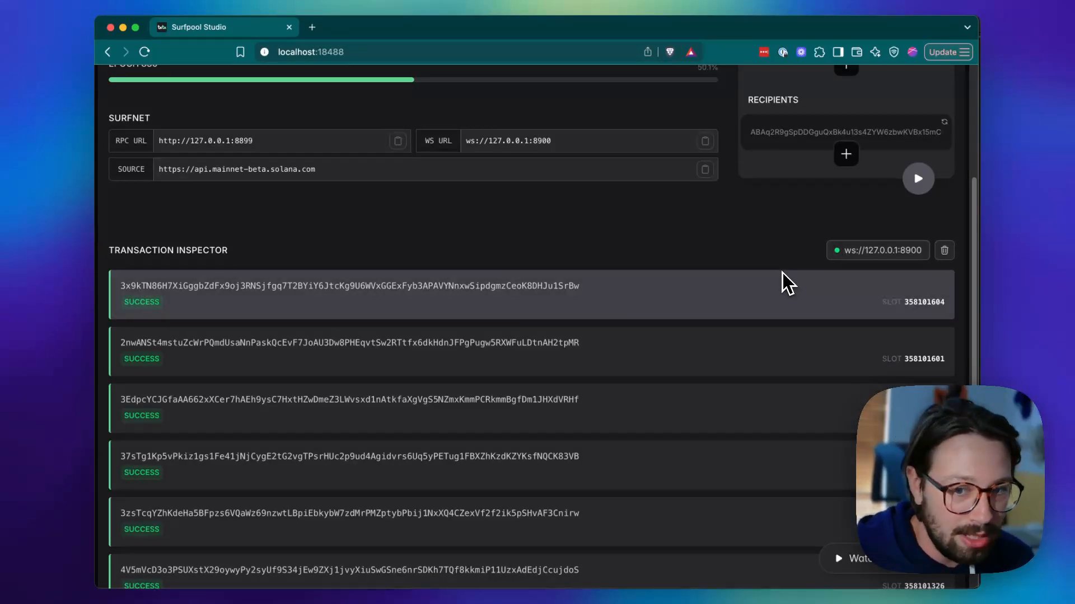
mouse_move(694, 300)
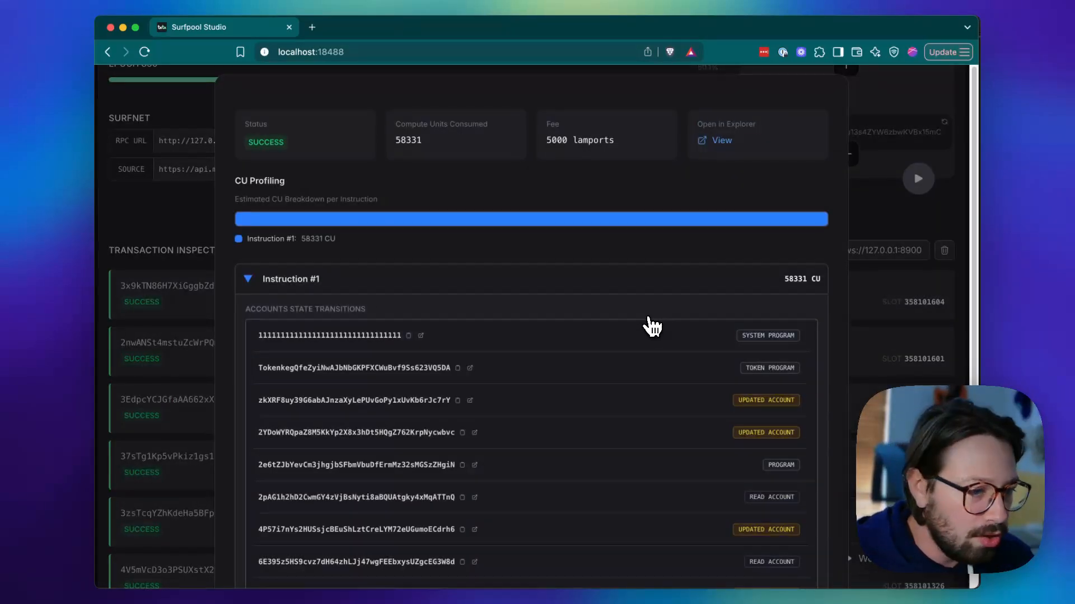
Reveal the program account's counter changing from 1 to 2, close the modal and reopen the top transaction.
scroll(down, 3)
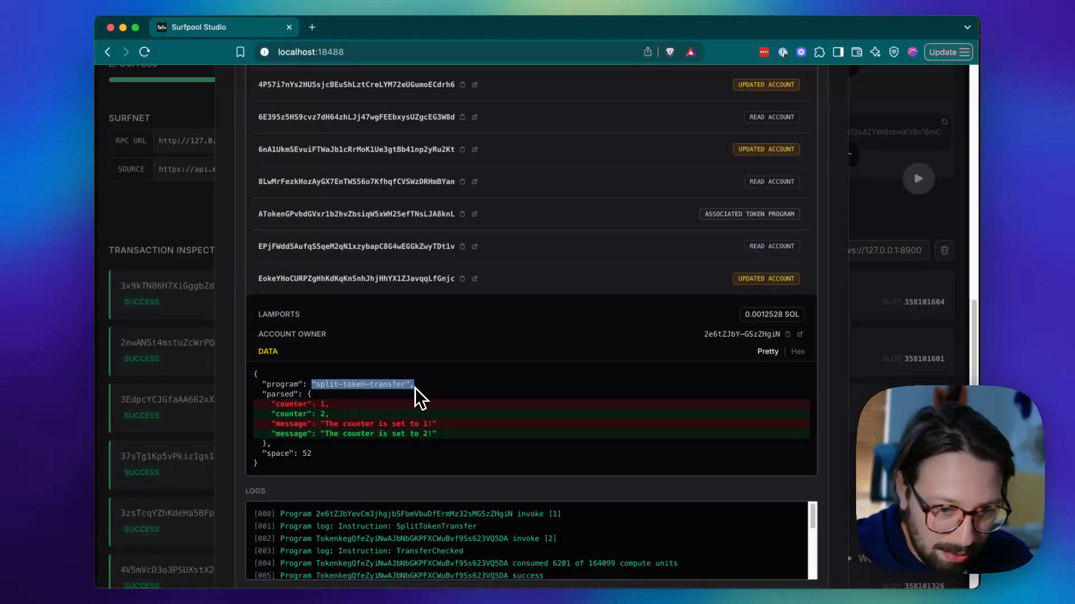
mouse_move(319, 453)
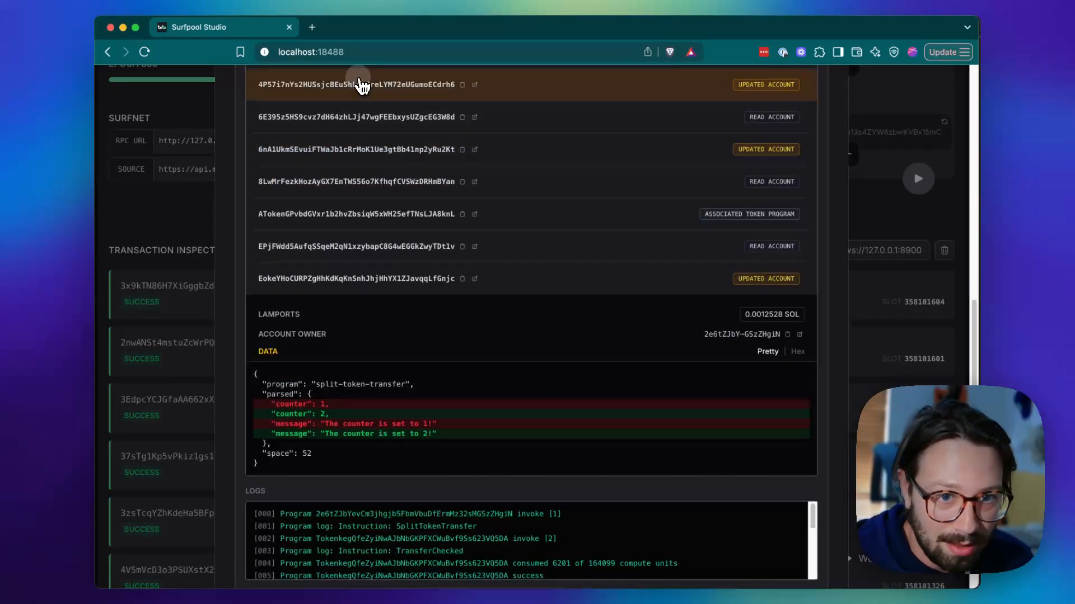
click(356, 84)
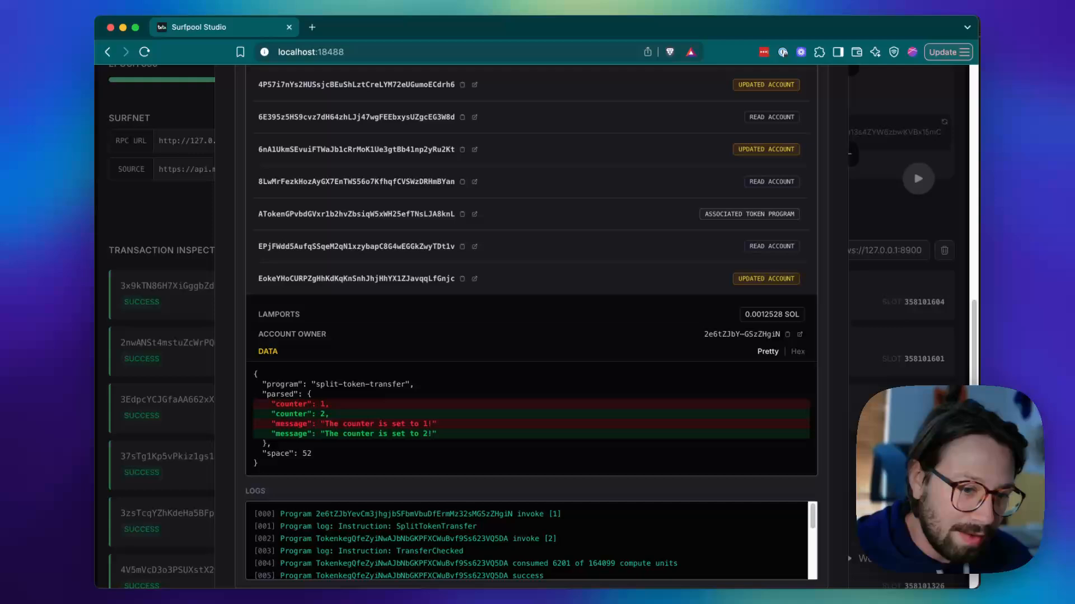
mouse_move(394, 398)
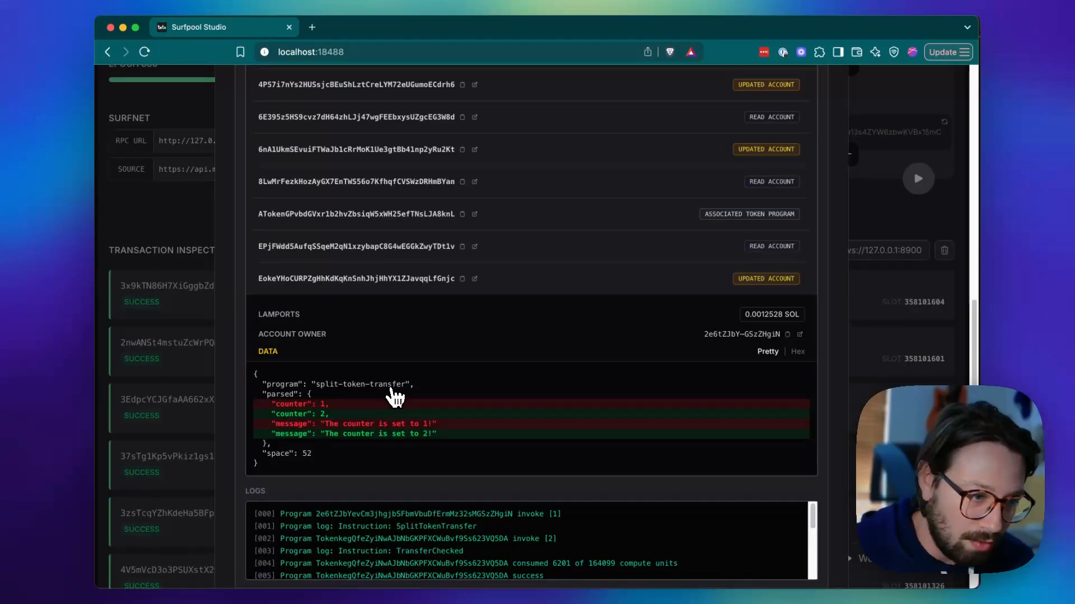
mouse_move(316, 455)
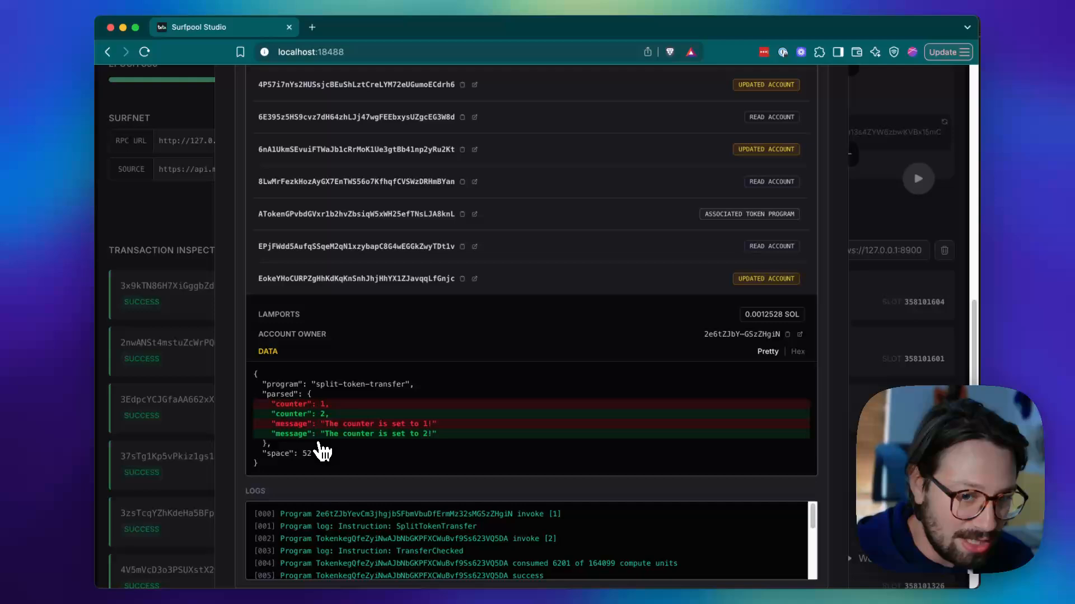
scroll(down, 3)
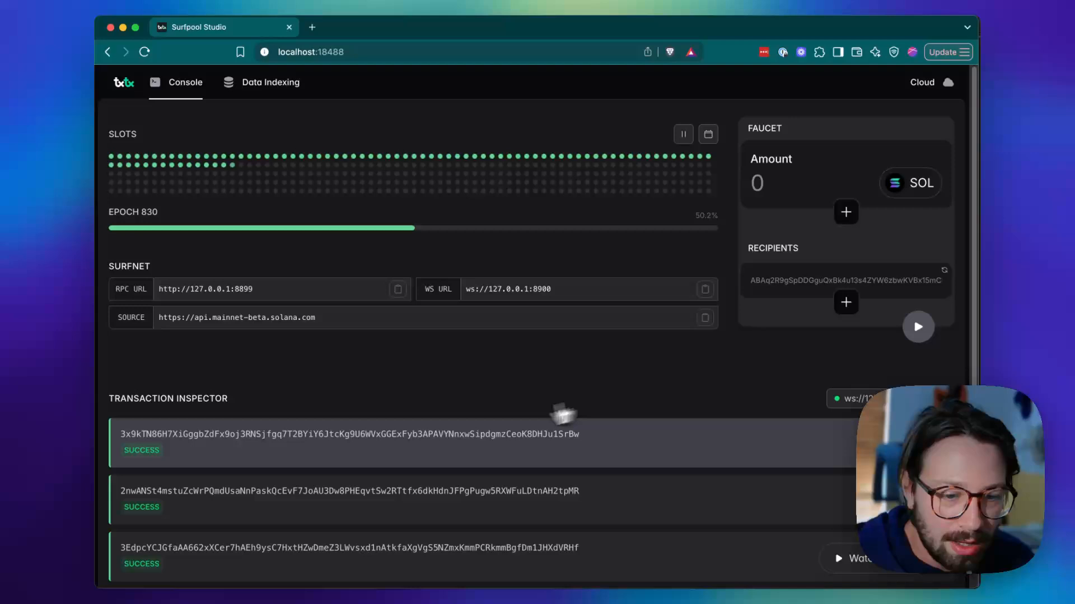
click(349, 433)
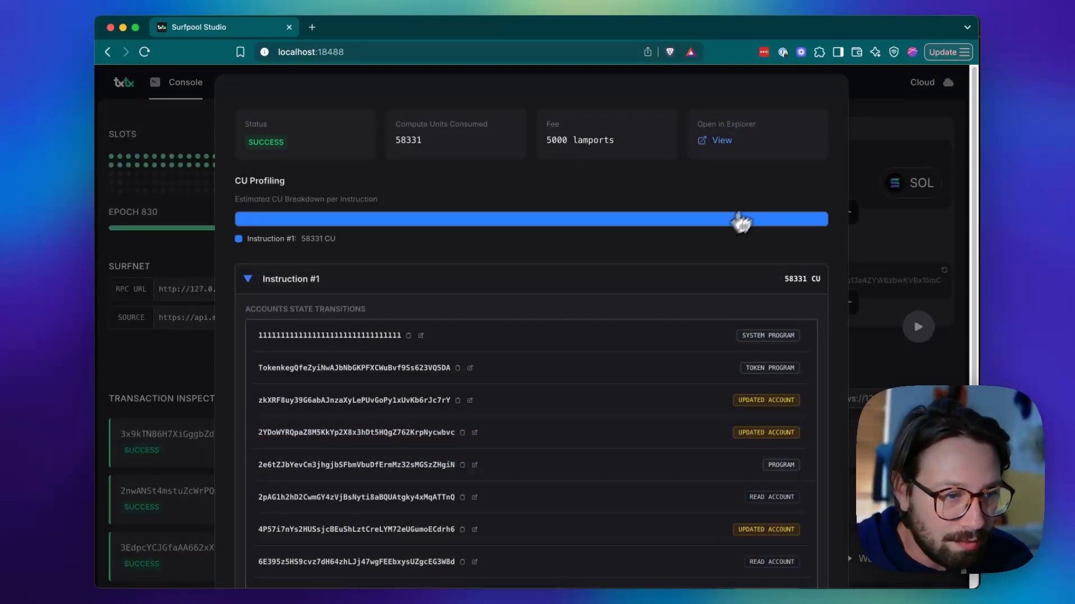
mouse_move(624, 261)
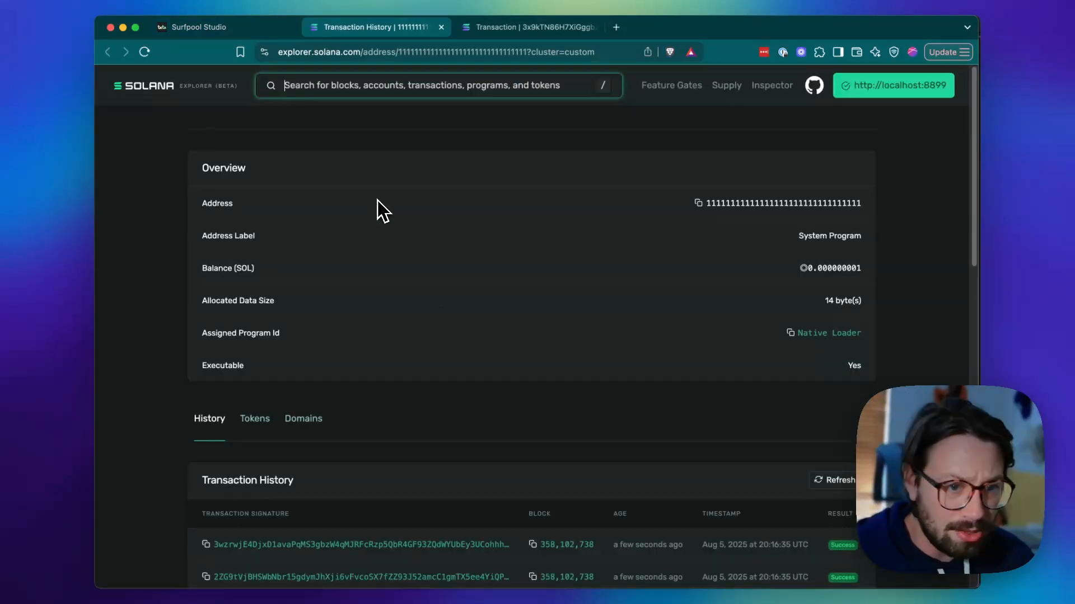
mouse_move(401, 151)
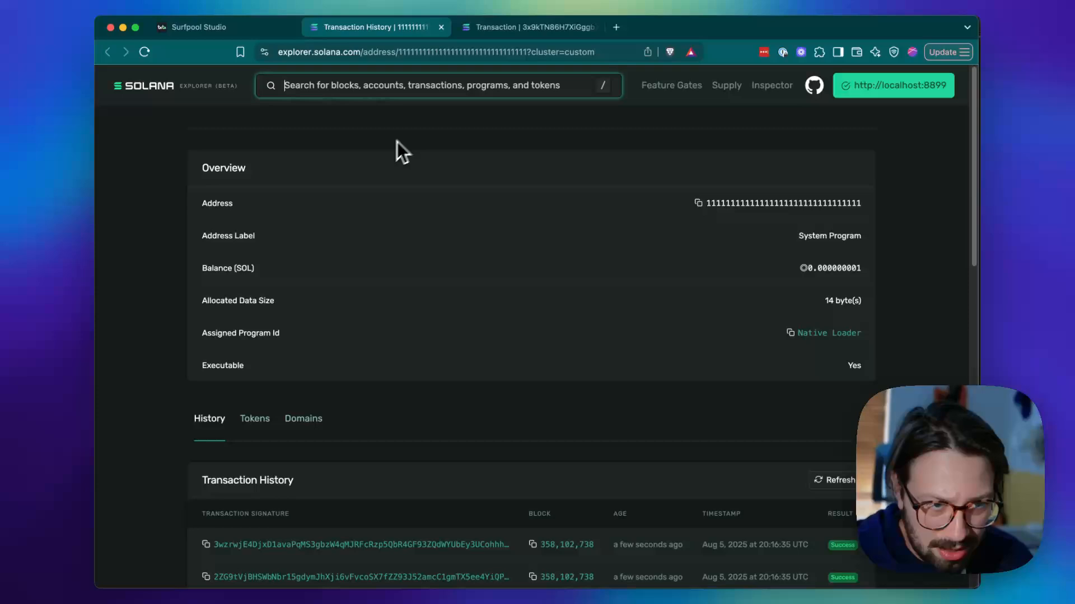